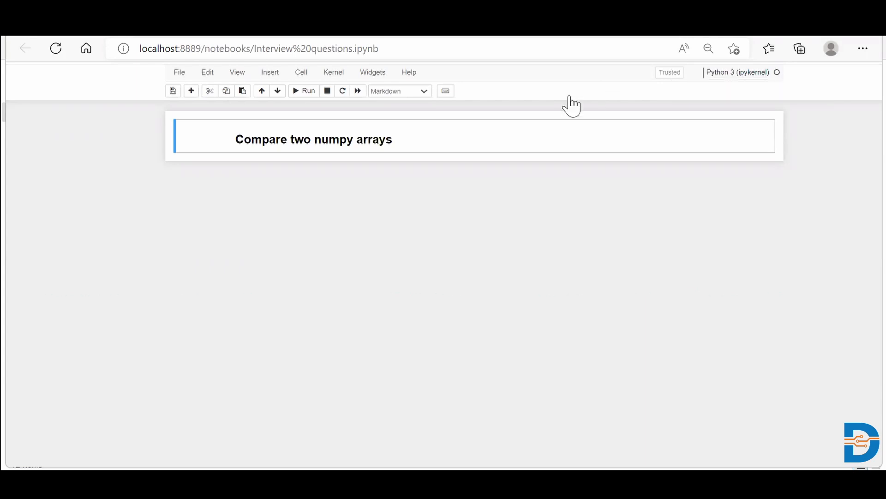
mouse_move(446, 142)
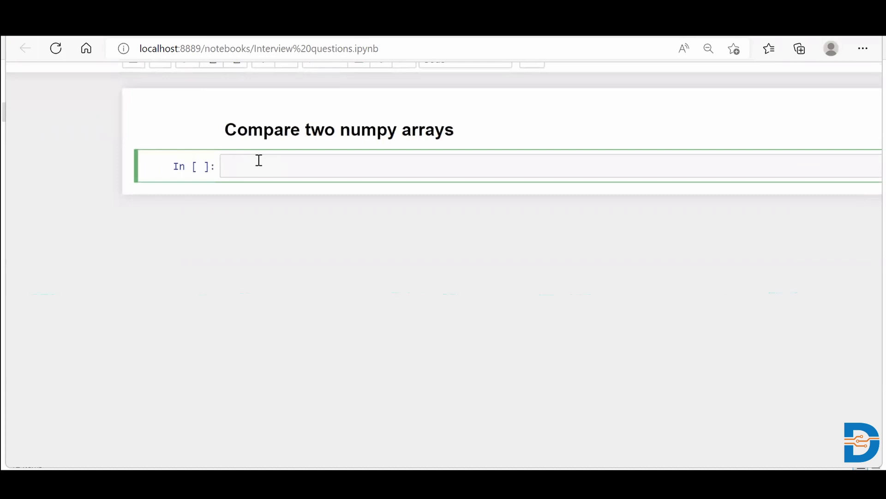
- Enter 'import numpy as np' in the cell under the comparison heading and run it
type("import nu")
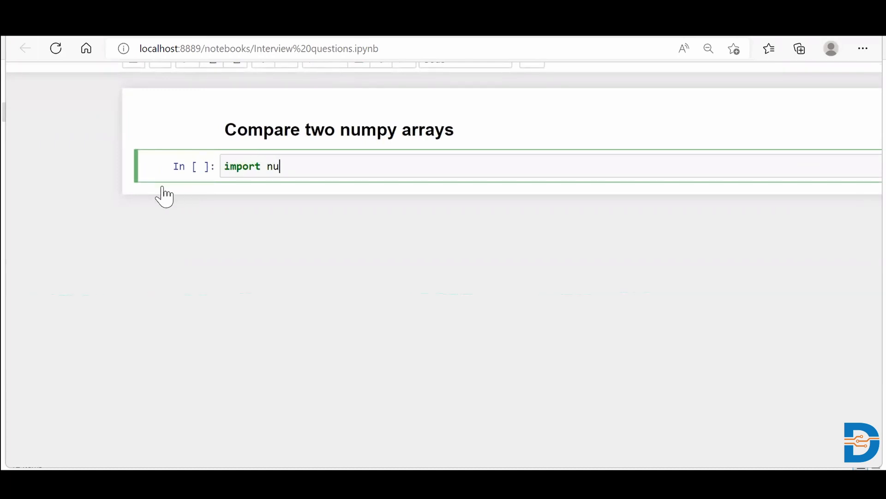
type("mpy as np")
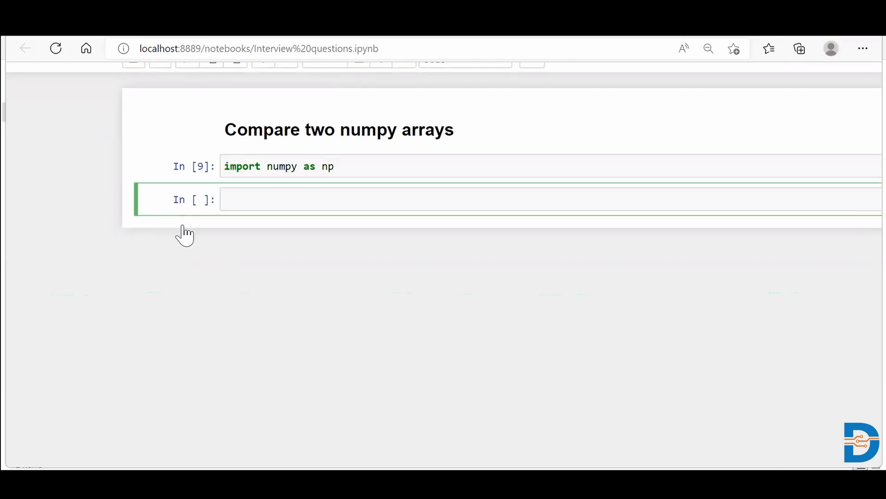
mouse_move(192, 261)
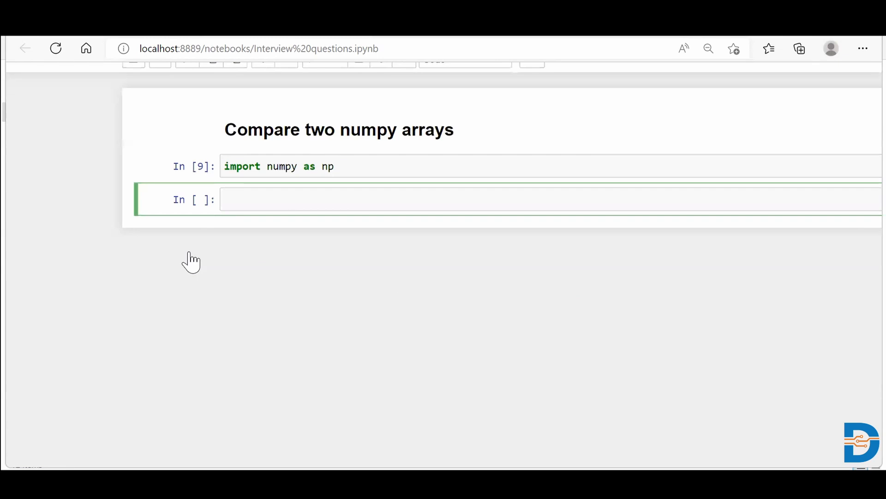
- Write a = np.array([121, 23, 45]) on the first line of the cell
type("a =")
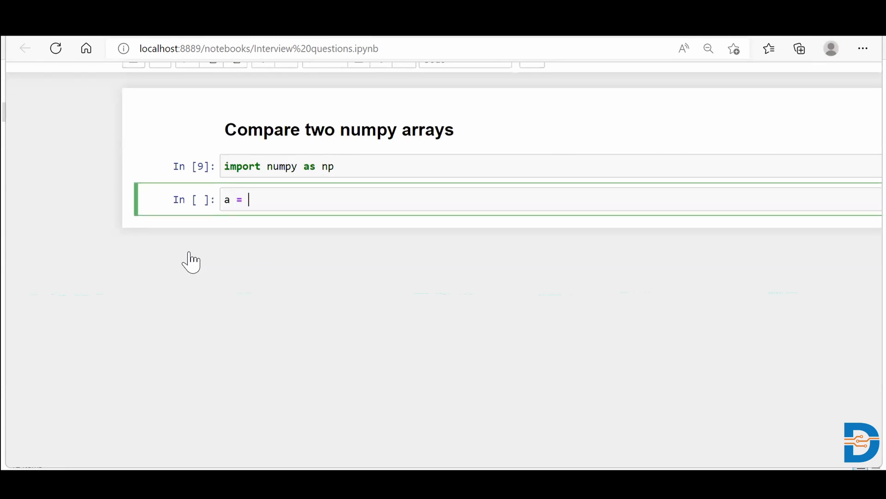
type("np.arr")
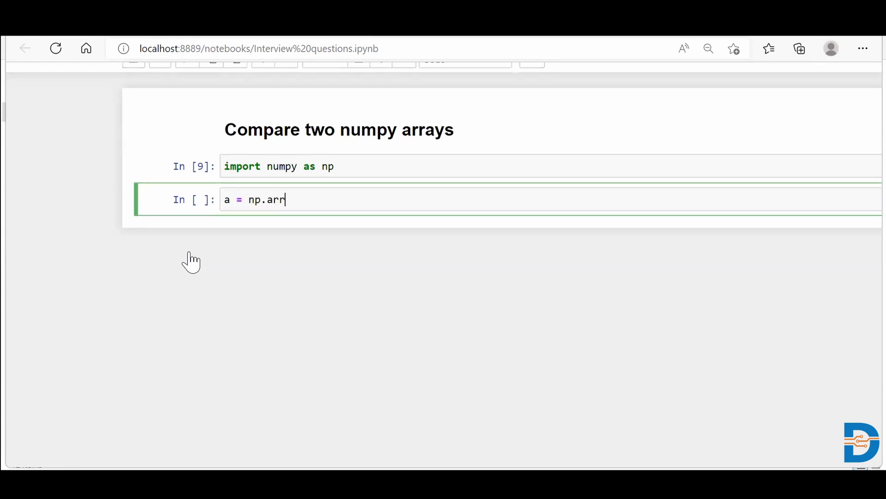
type("ay()")
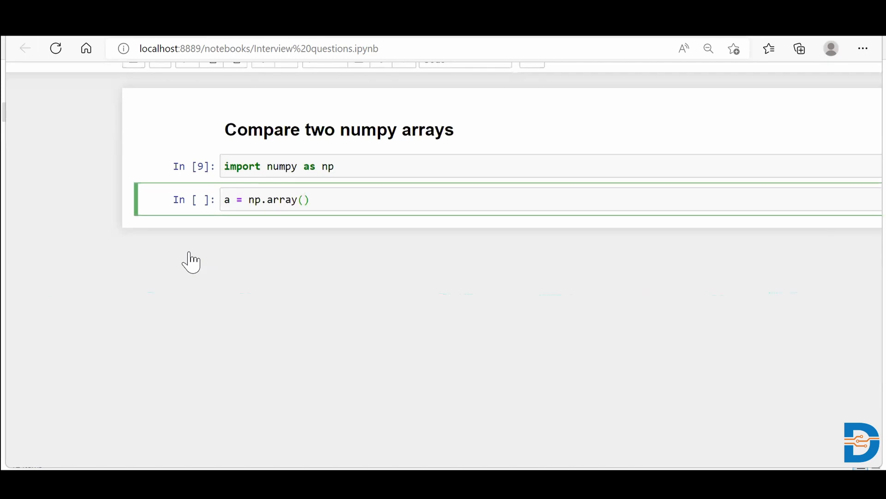
type("[]")
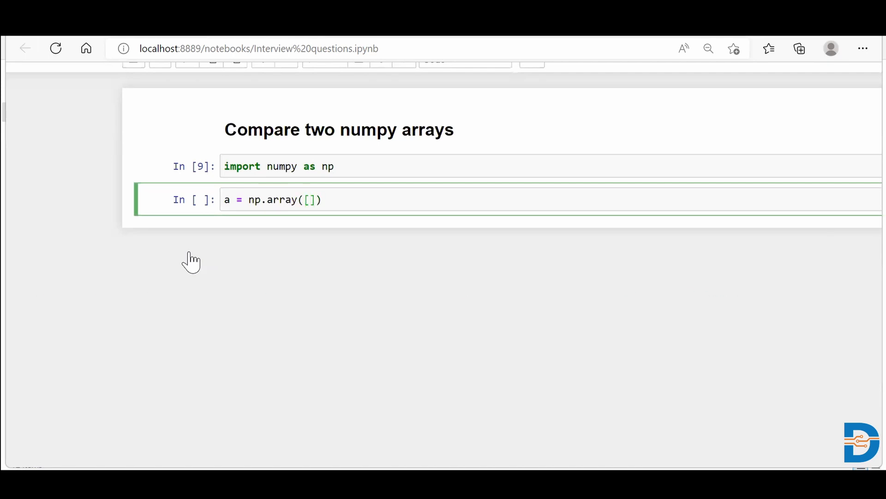
type("121,")
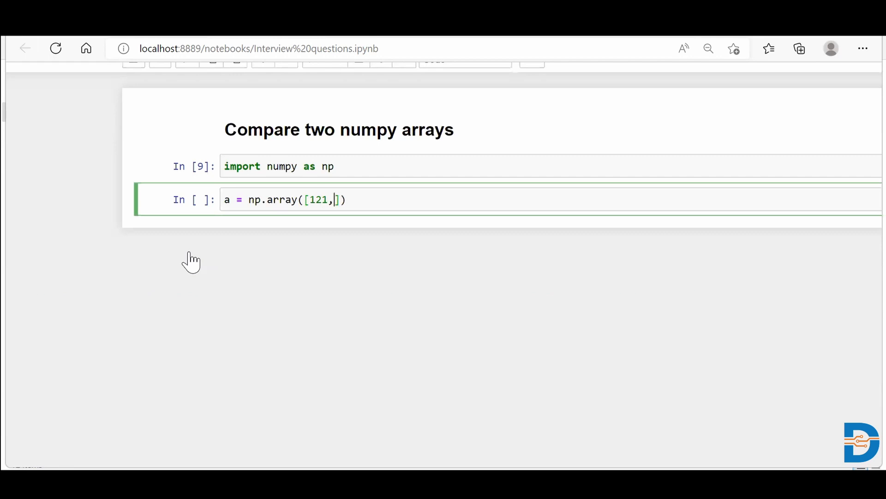
type("23,")
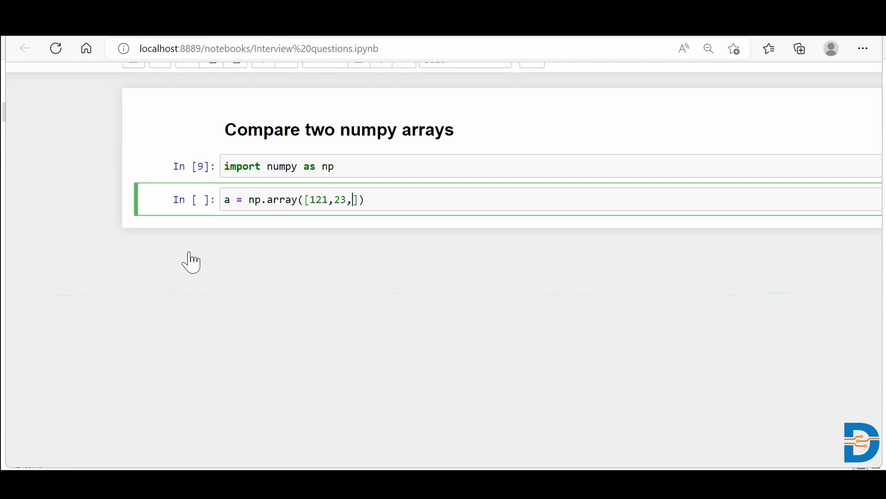
type("45")
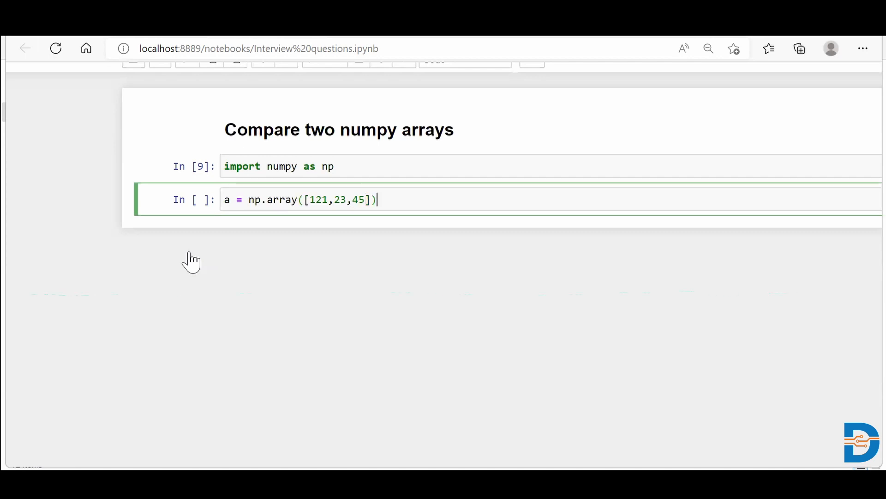
- Write b = np.array([234, 12, 42]) on the second line and run the cell
type("b =")
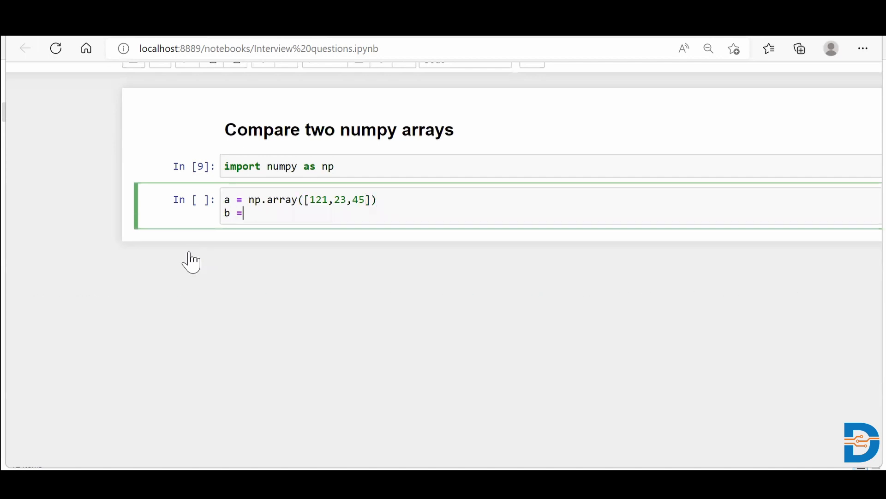
type("np.")
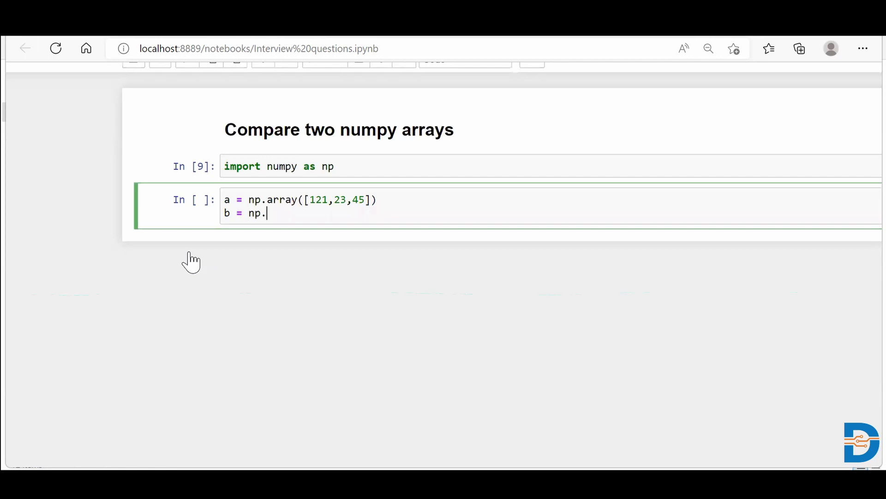
type("array")
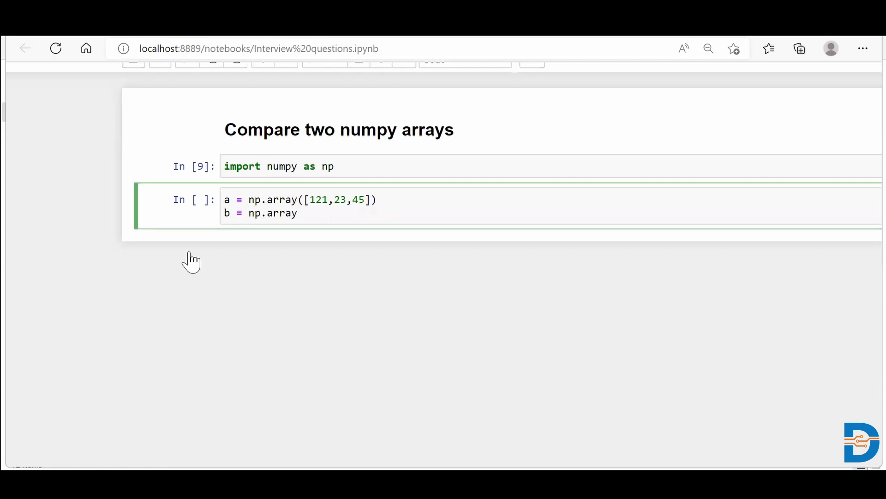
type("([])")
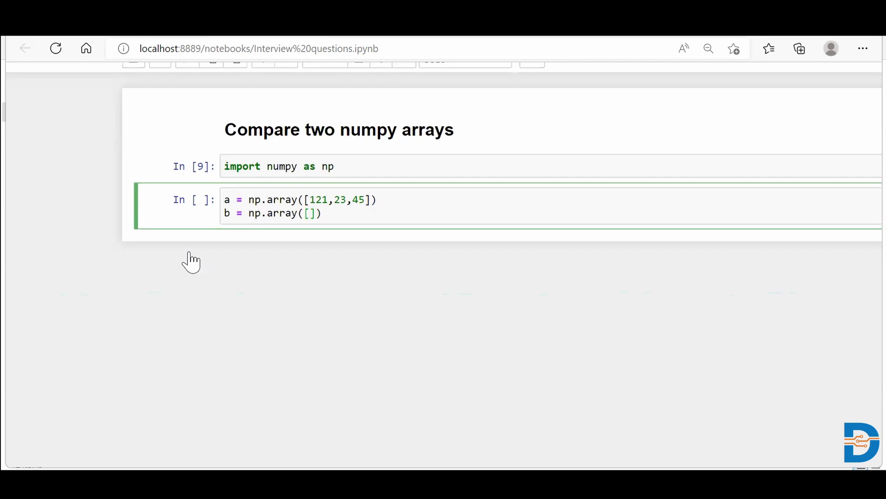
type("2")
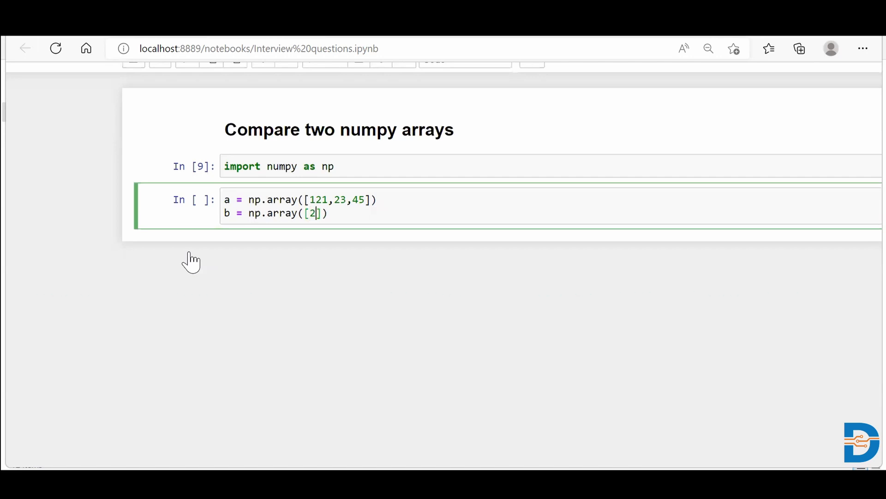
type("34,1")
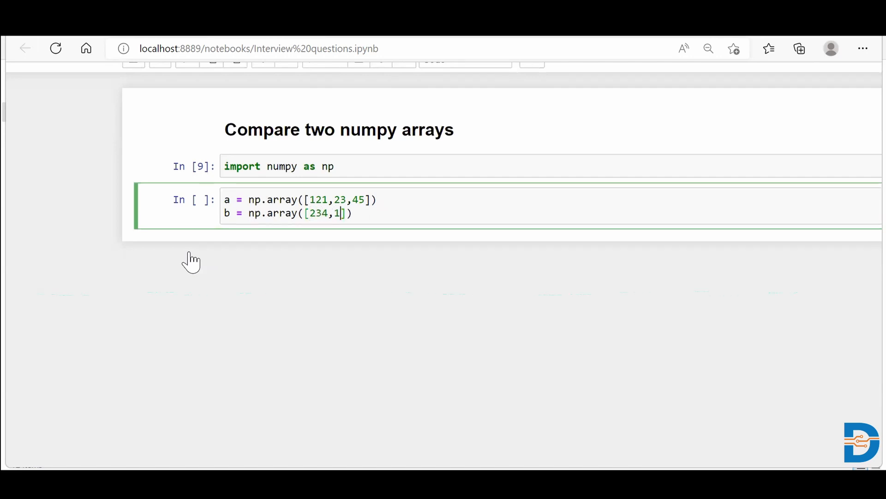
type("2,42")
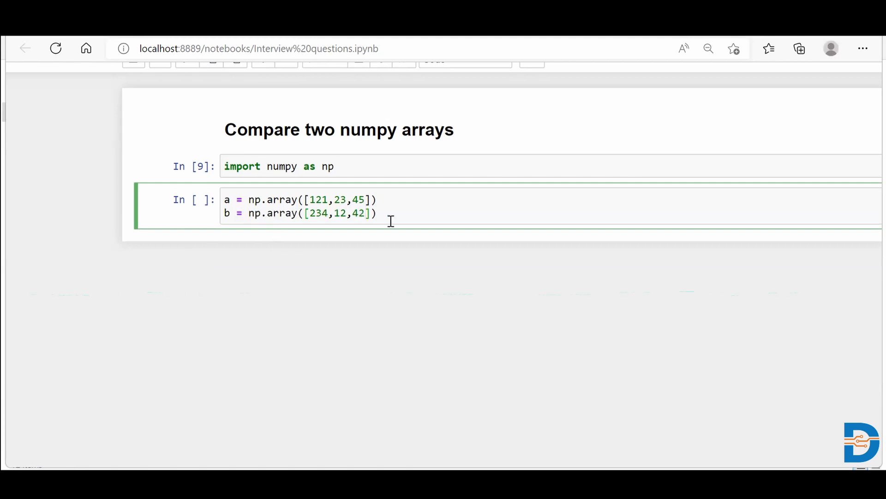
key("shift+enter")
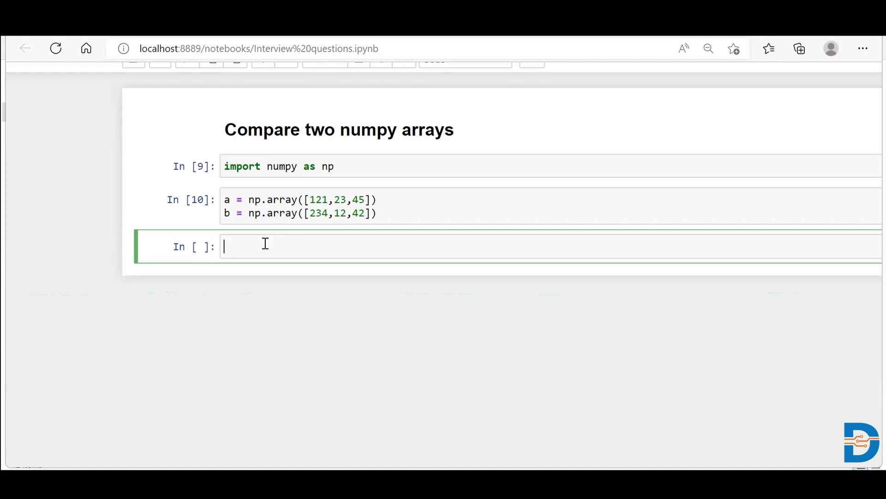
- Enter the element-wise comparison a > b in the new code cell
type("a")
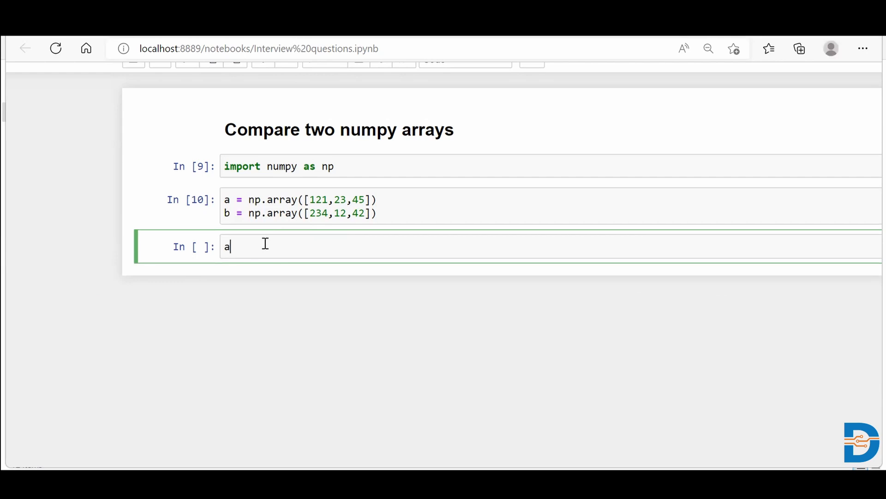
key("Backspace")
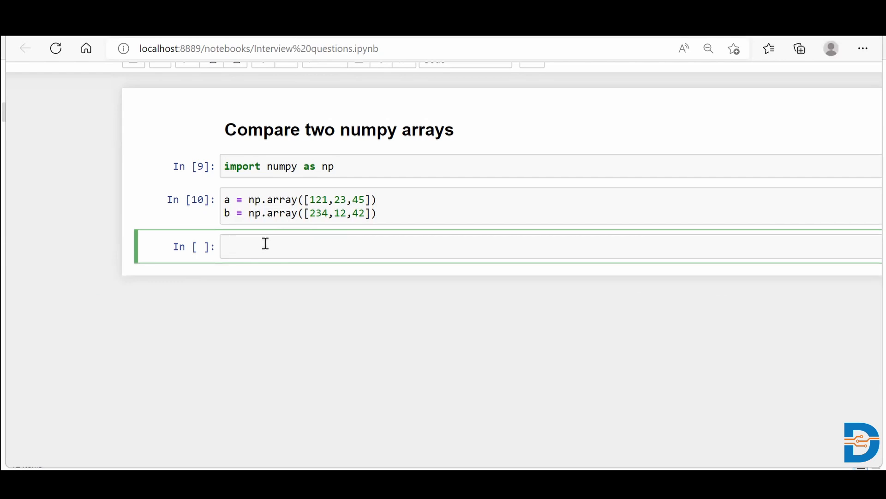
left_click(254, 246)
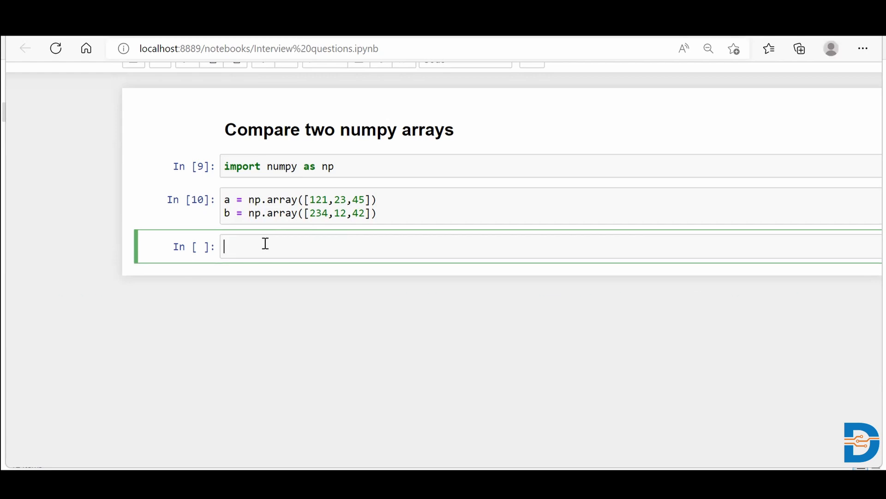
type("a > b")
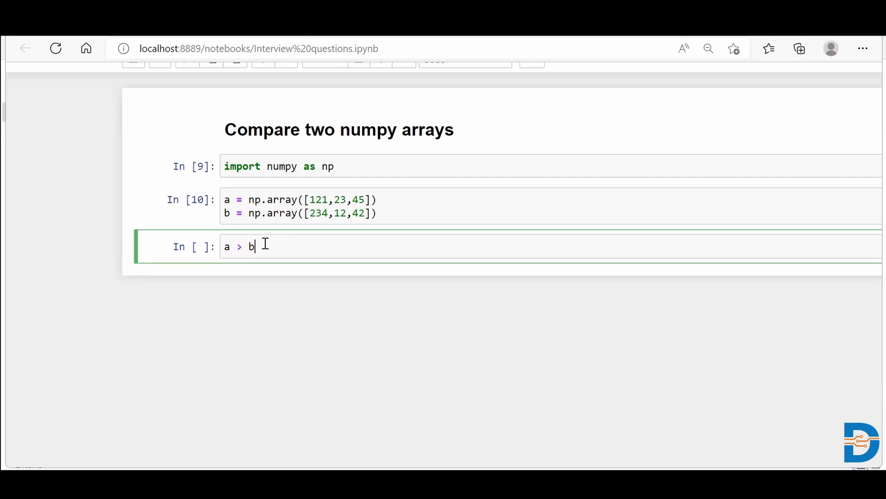
mouse_move(256, 311)
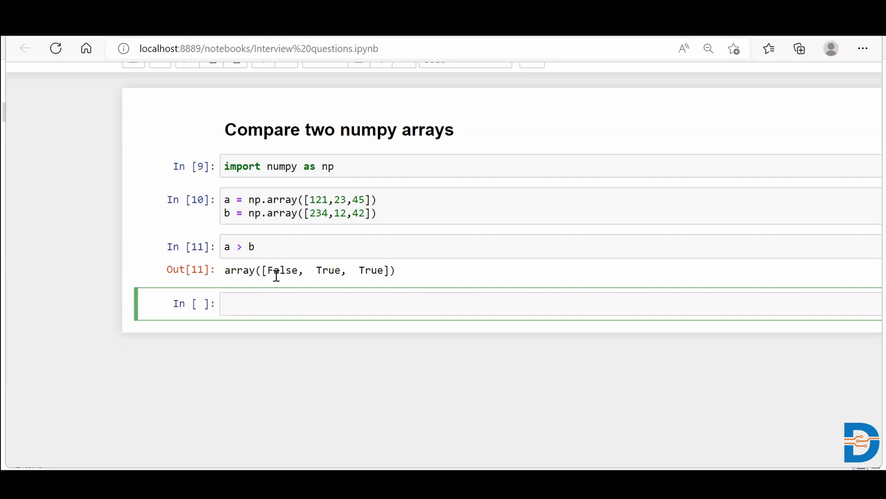
mouse_move(329, 213)
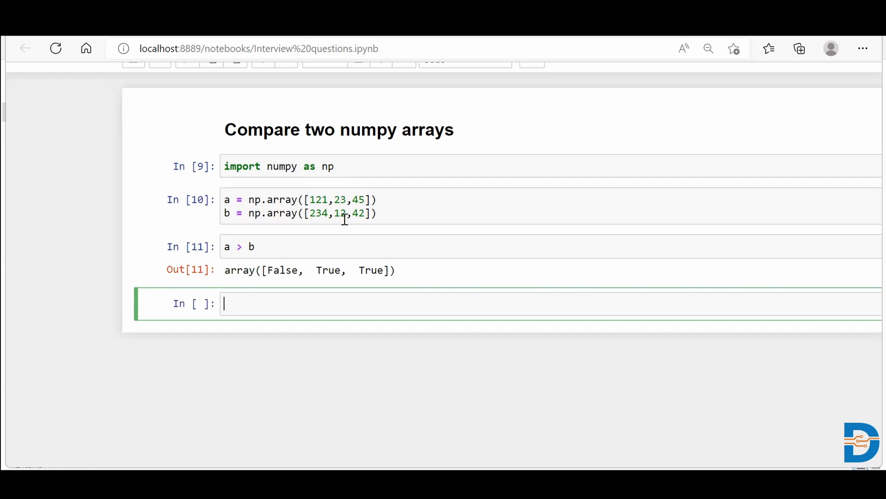
mouse_move(333, 243)
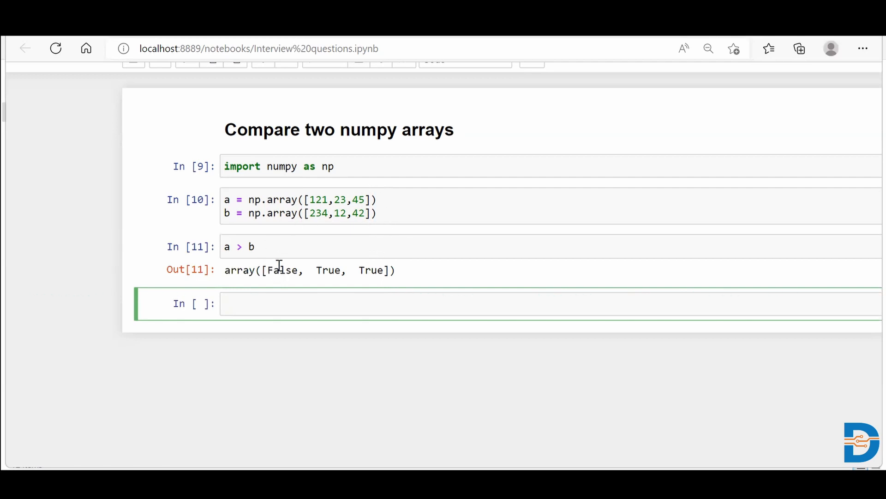
- Enter np.greater(a, b) in the empty cell to reproduce array([False, True, True])
type("n")
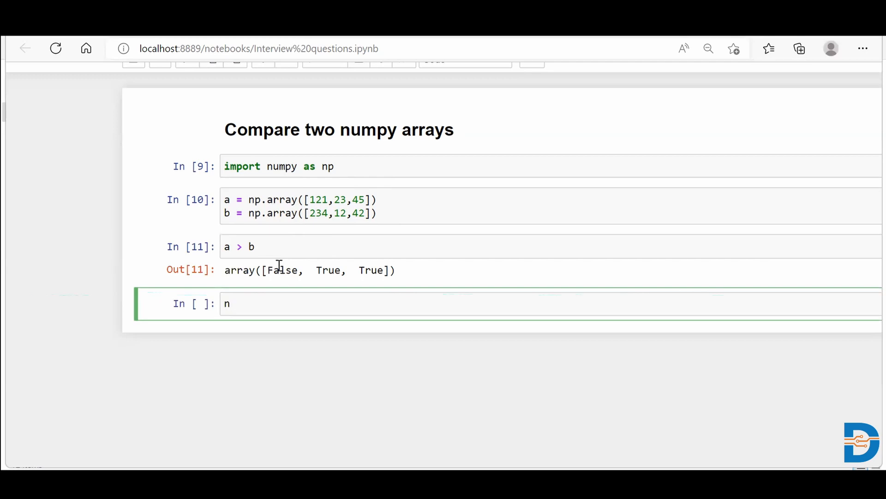
type("p")
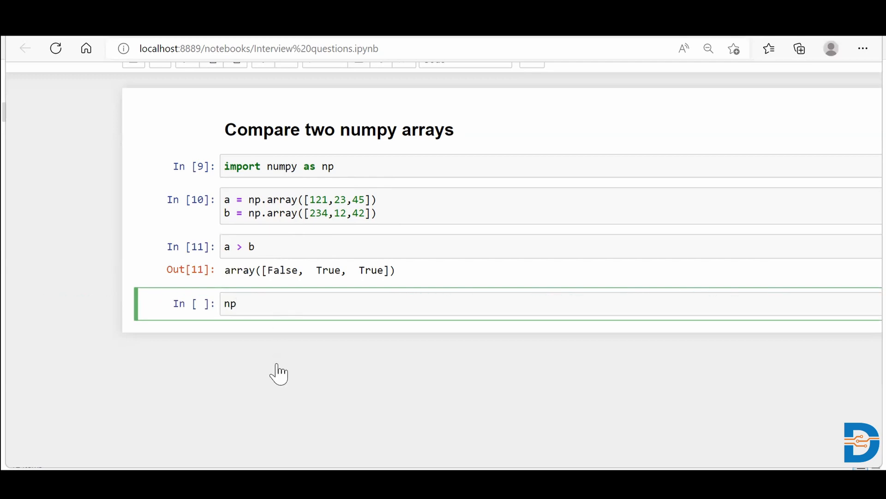
type(".")
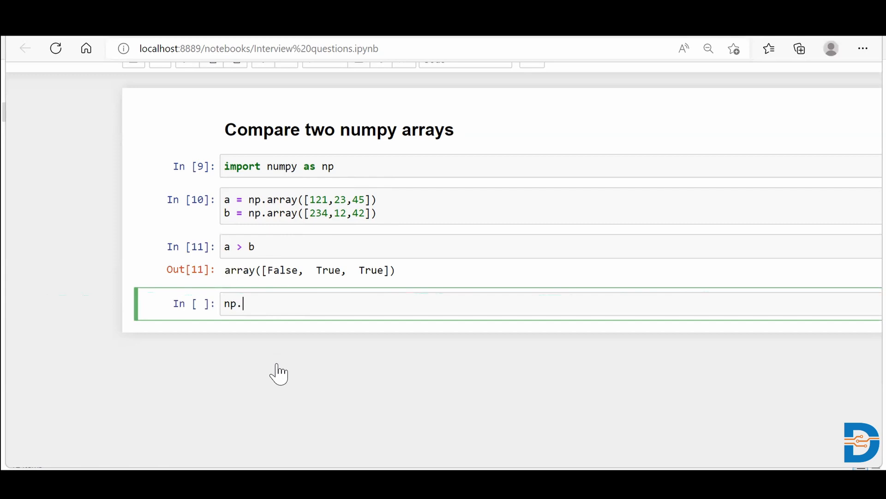
type("greater")
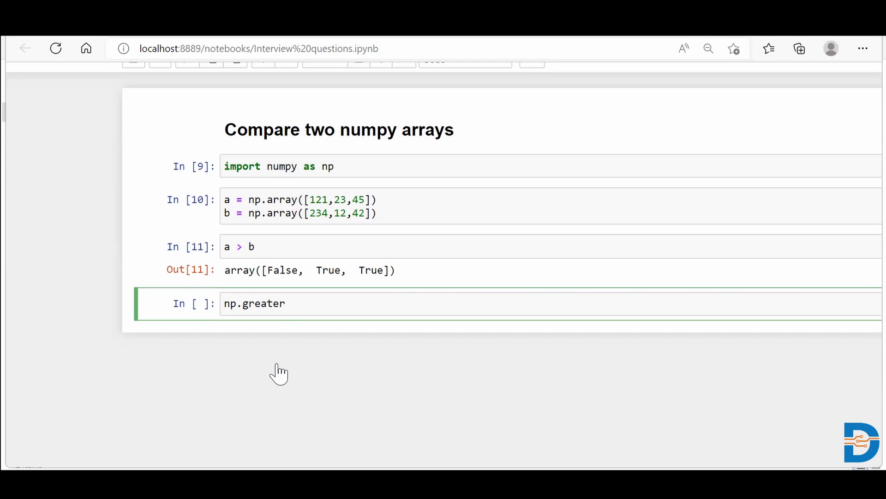
type("()")
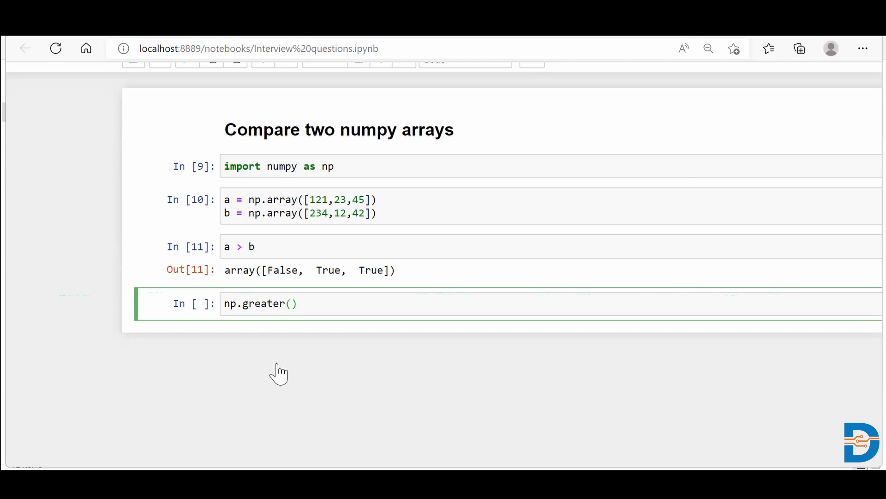
type("a")
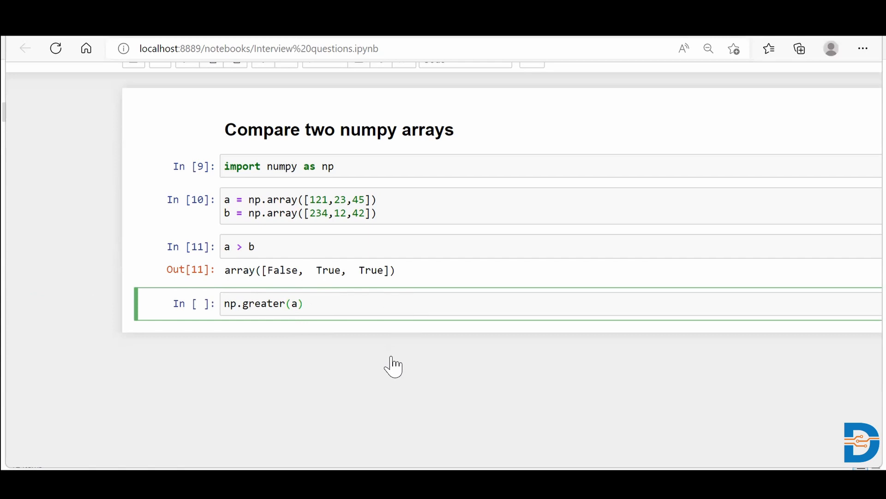
type(",b")
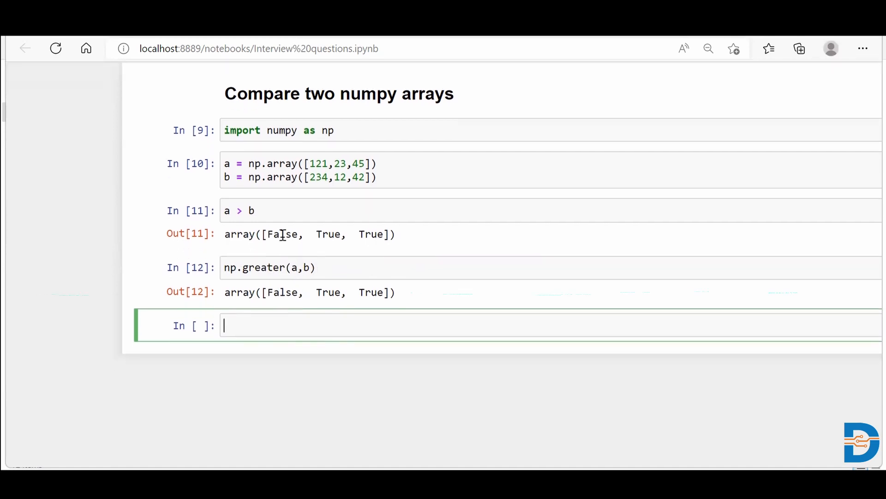
- Evaluate a >= b, then highlight the value 23 in array a's definition
type("a >=")
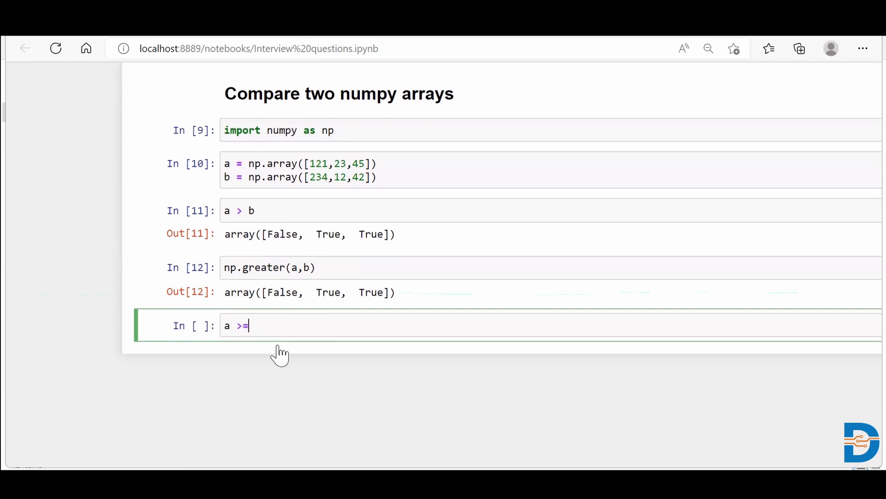
type("b")
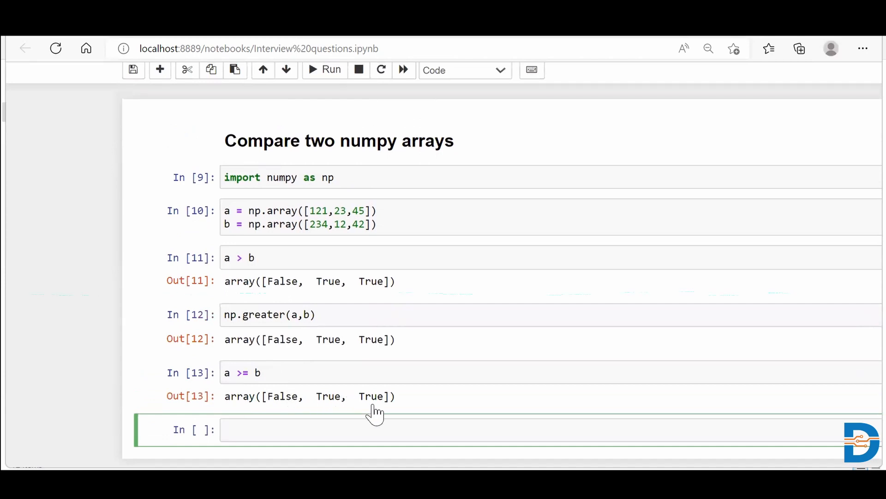
left_click(321, 211)
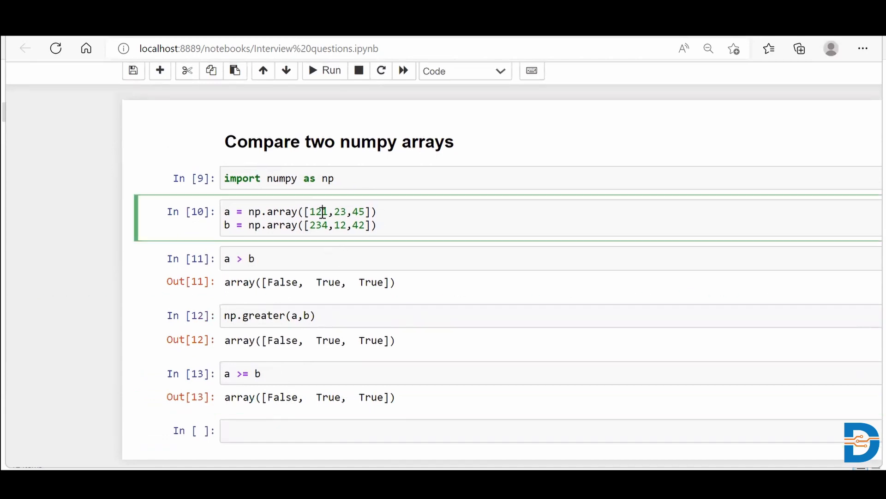
double_click(319, 211)
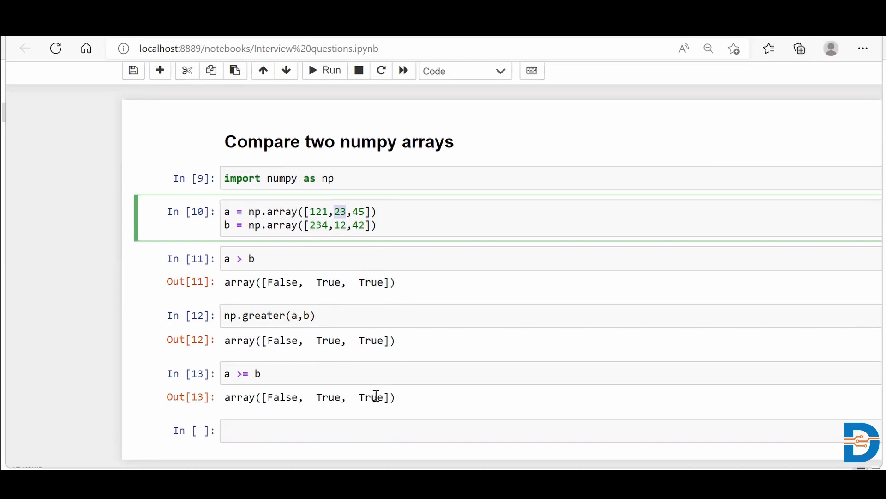
scroll("down", 3)
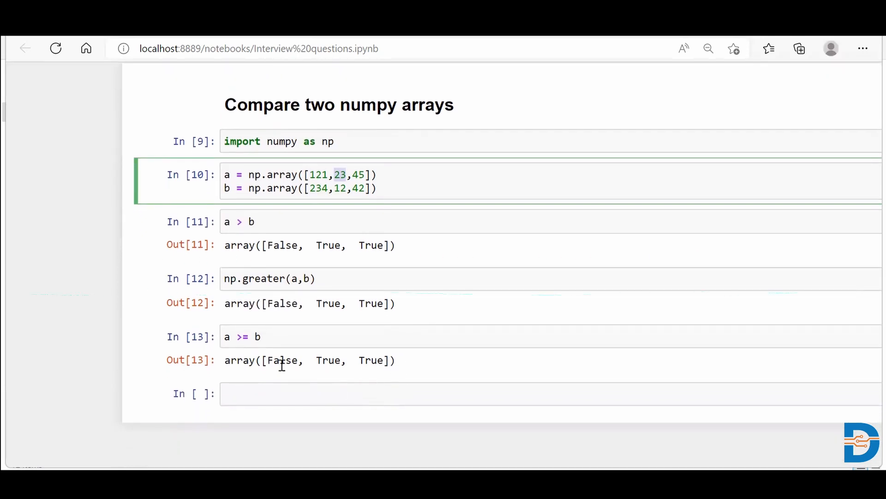
- Evaluate np.greater_equal(a, b) and highlight the second True in its result
type("n")
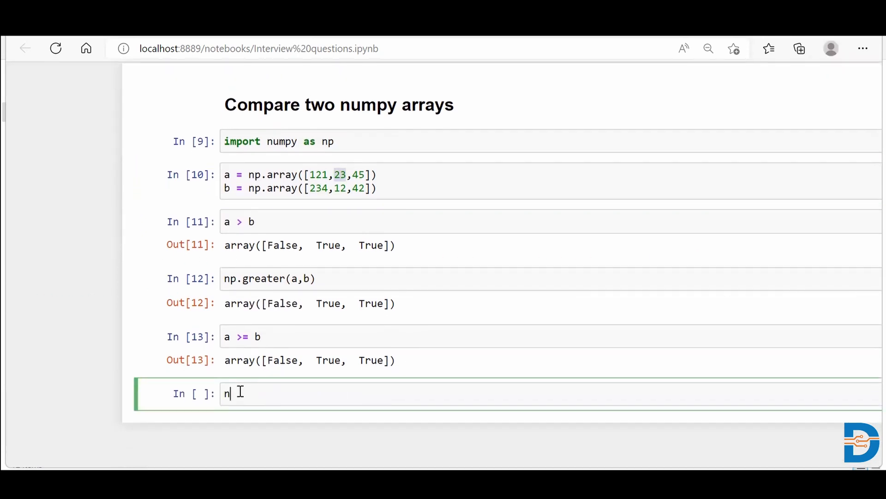
type("p.")
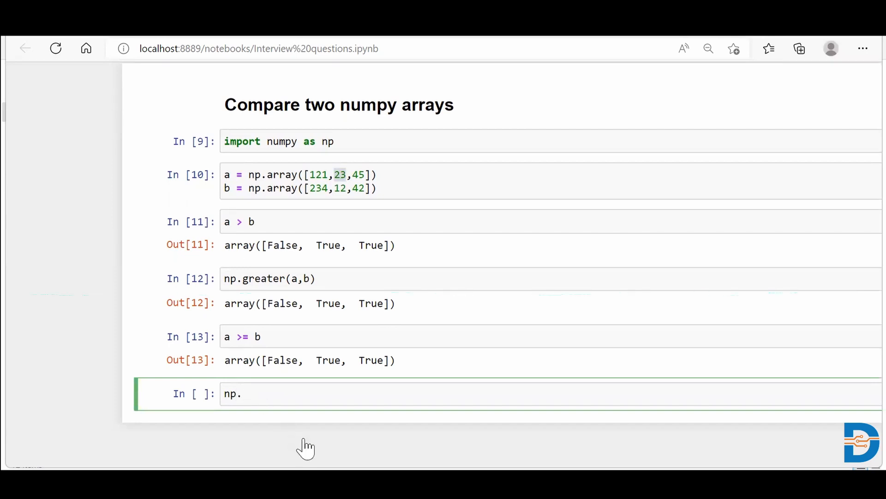
type("grea")
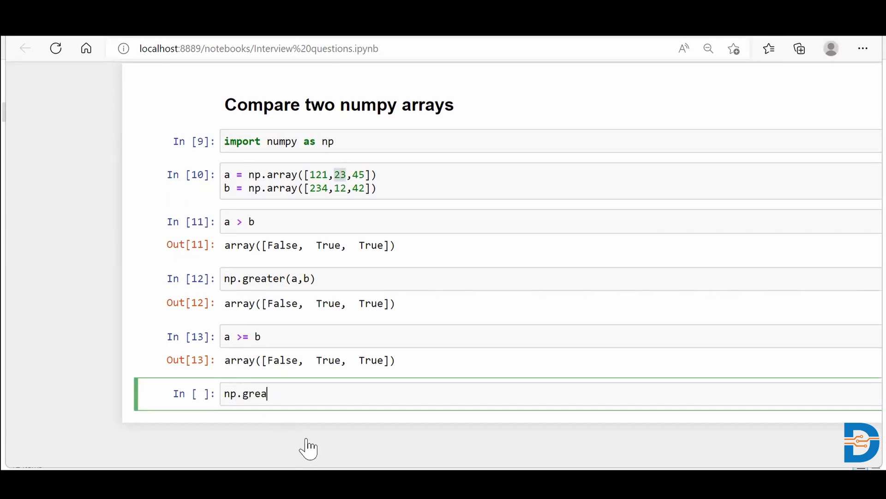
type("ter")
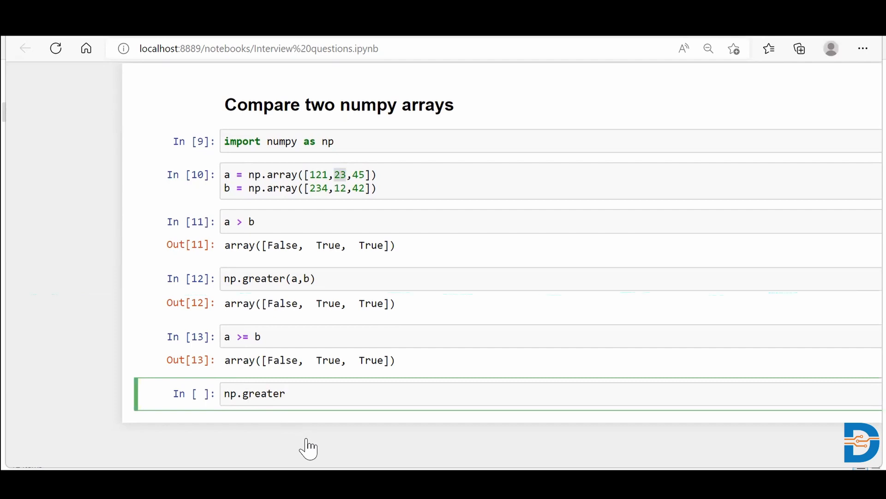
type("_equal")
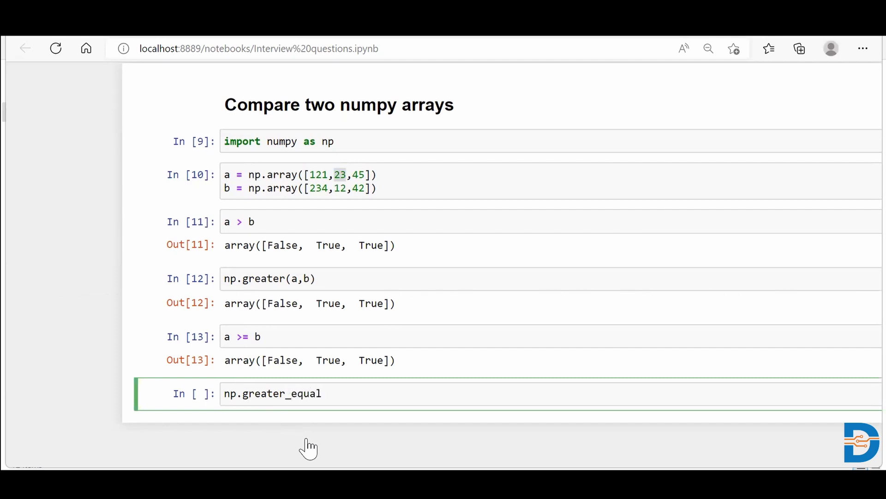
type("(a,b")
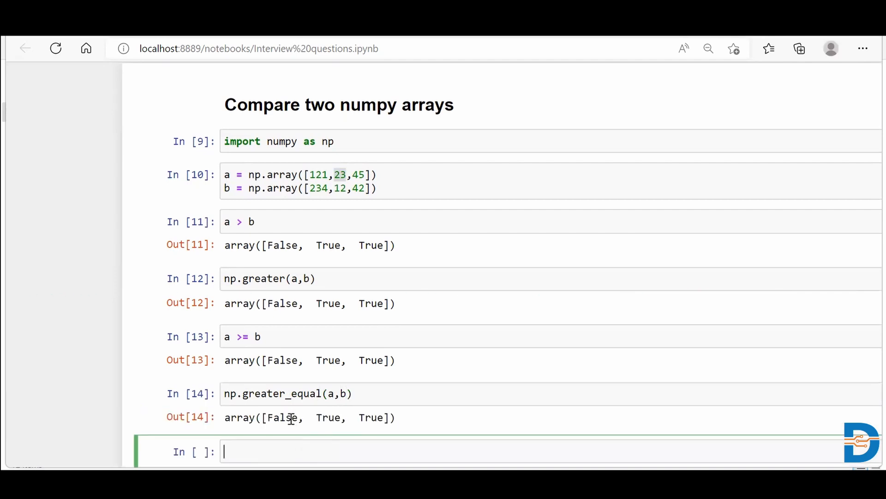
scroll("down", 3)
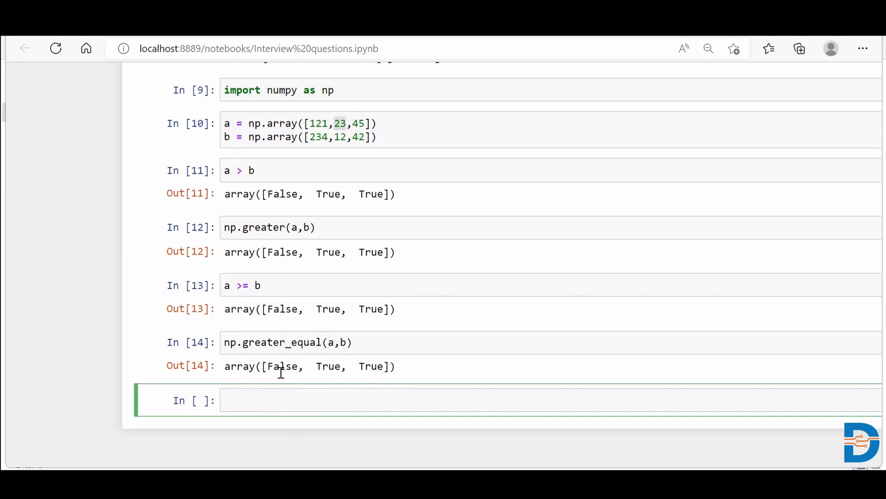
double_click(282, 366)
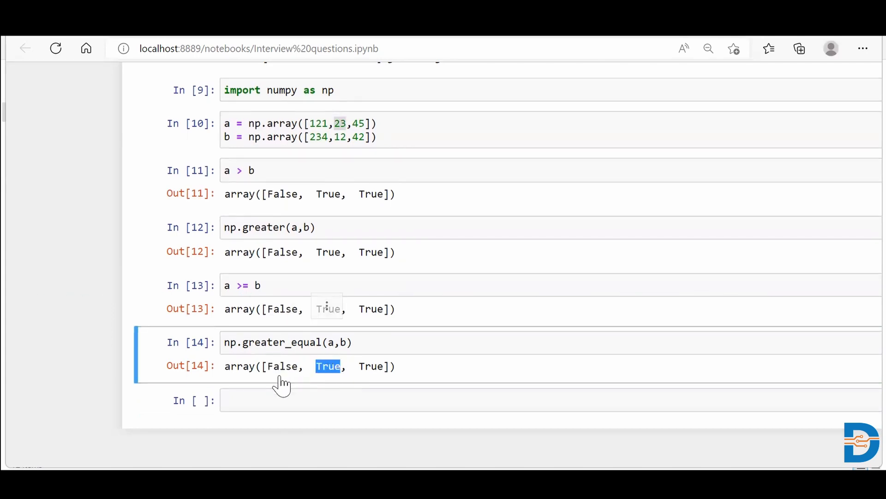
mouse_move(367, 373)
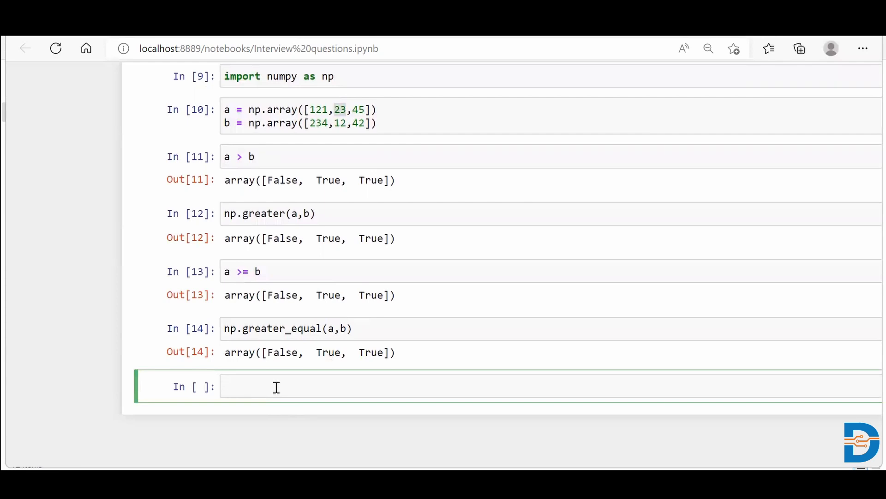
- Evaluate np.less_equal(a, b), giving array([True, False, False])
type("np.")
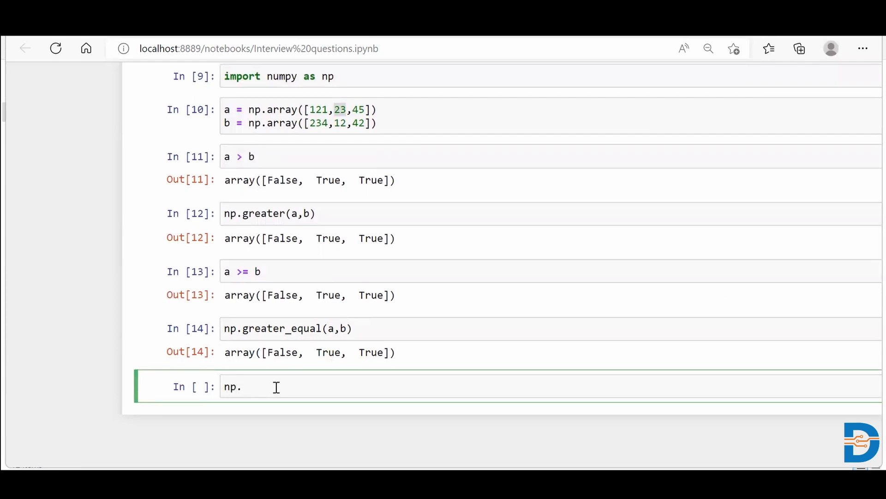
type("les")
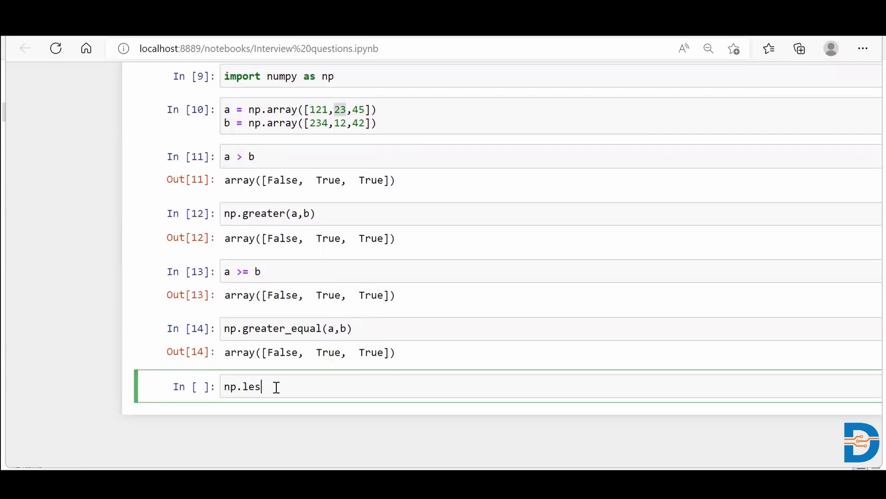
type("s_equal()")
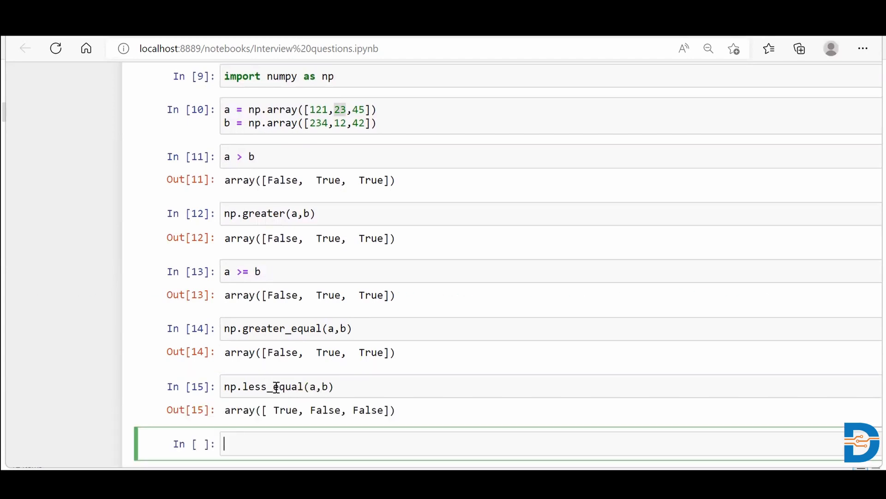
scroll("down", 3)
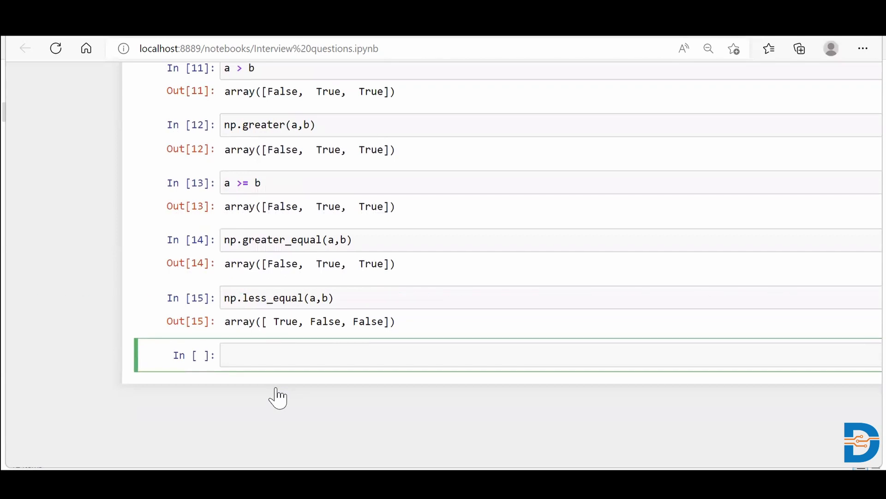
- Evaluate a < b, then amend it to a <= b and rerun for the matching result
type("a < b")
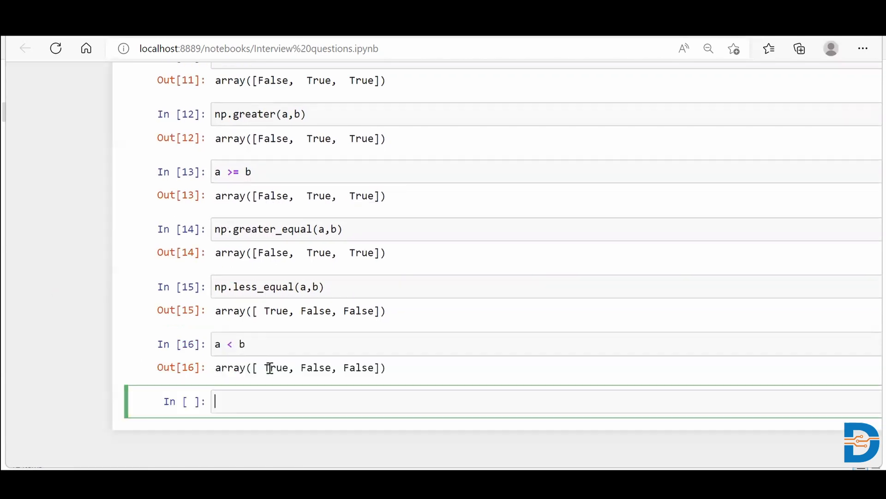
left_click(238, 344)
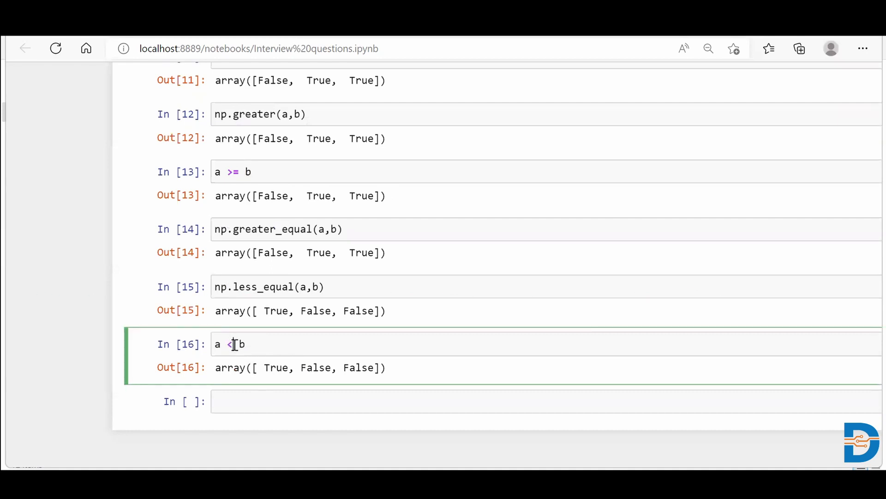
type("=")
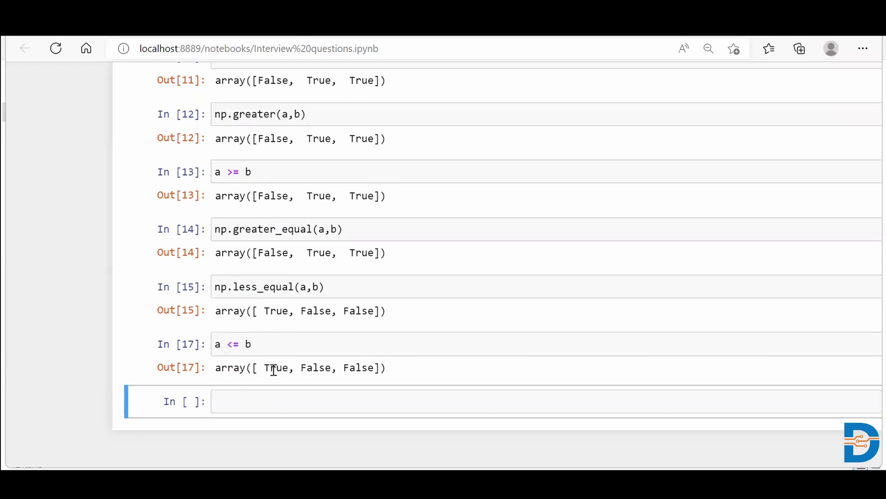
mouse_move(304, 282)
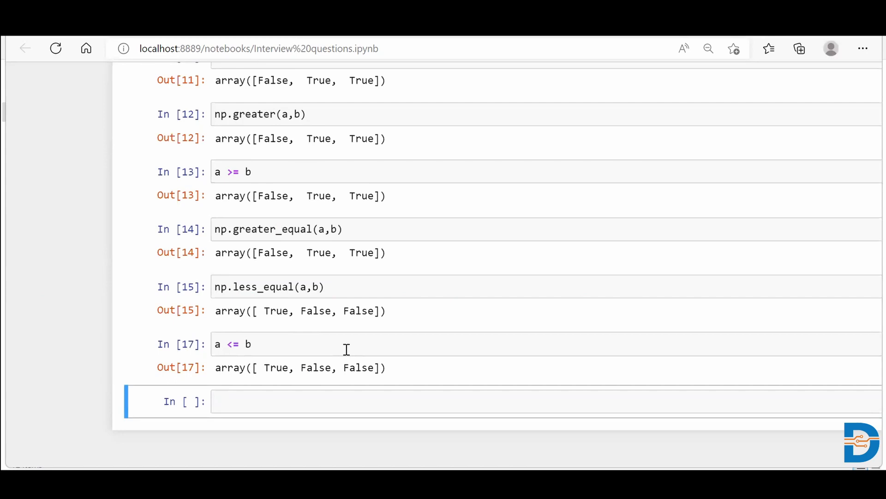
mouse_move(389, 339)
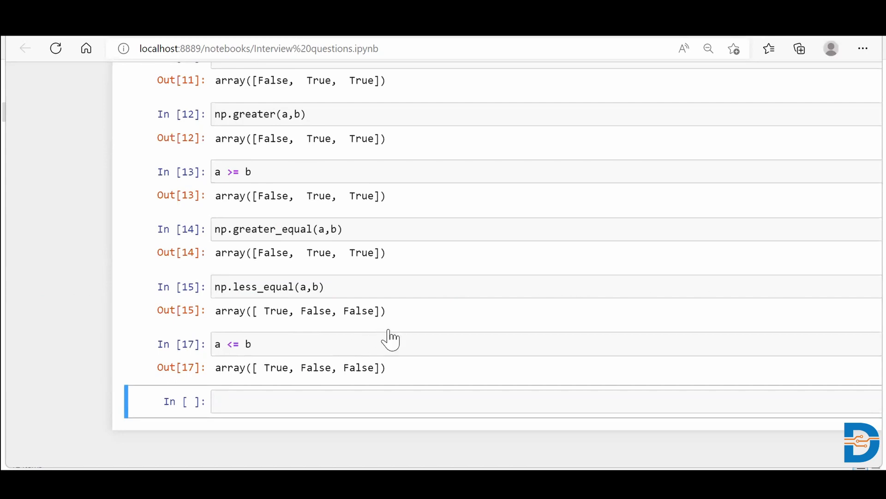
mouse_move(470, 84)
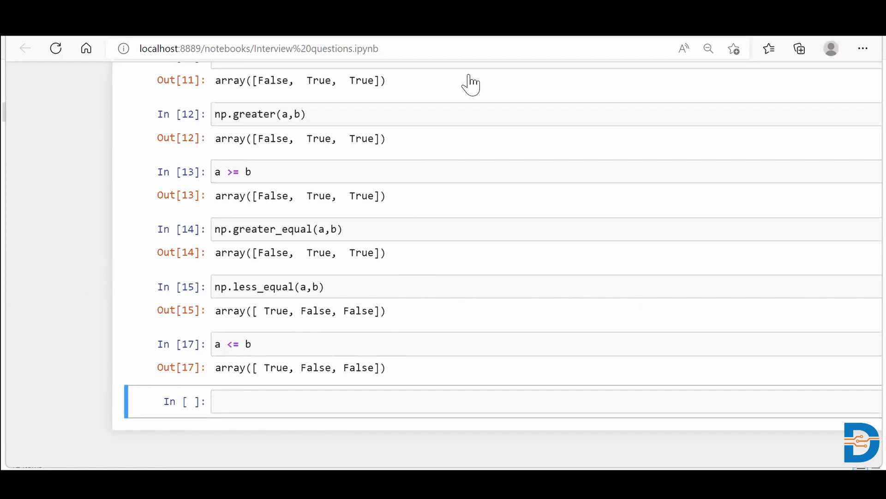